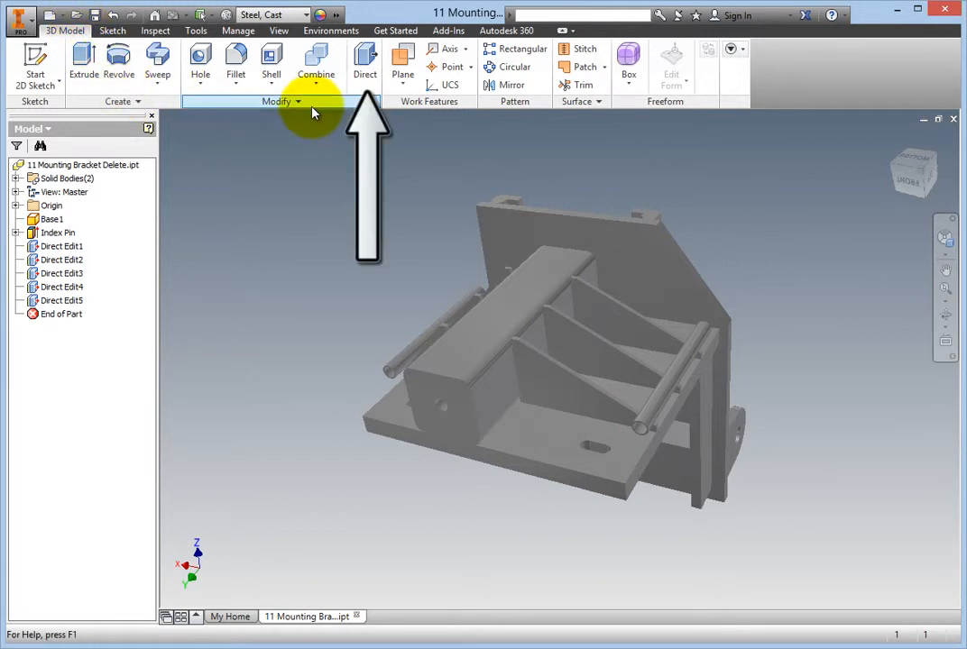
- Start a Direct Edit on the mounting bracket to delete faces
click(364, 63)
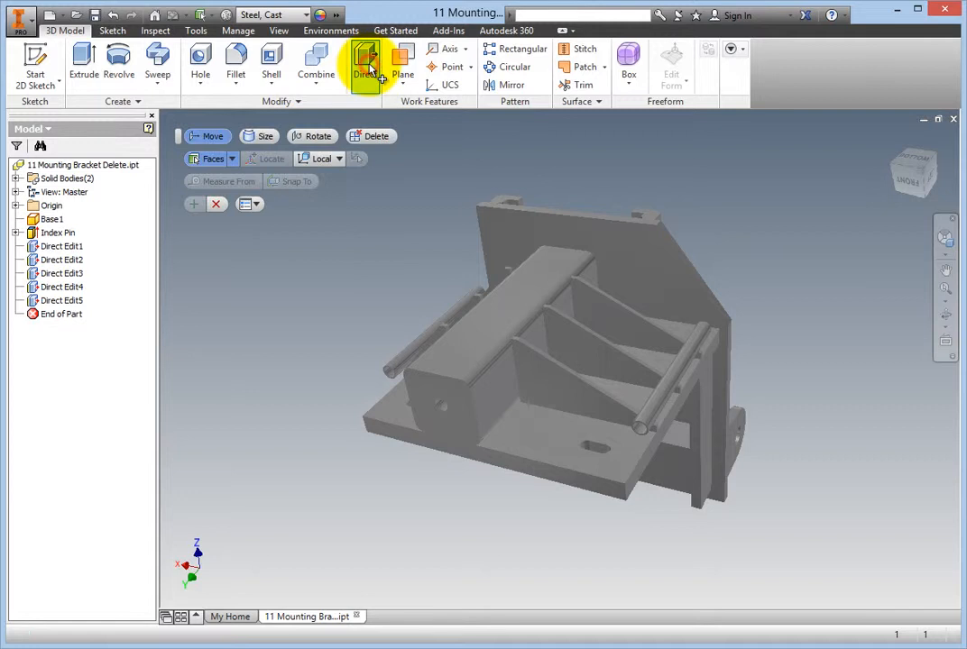
mouse_move(393, 219)
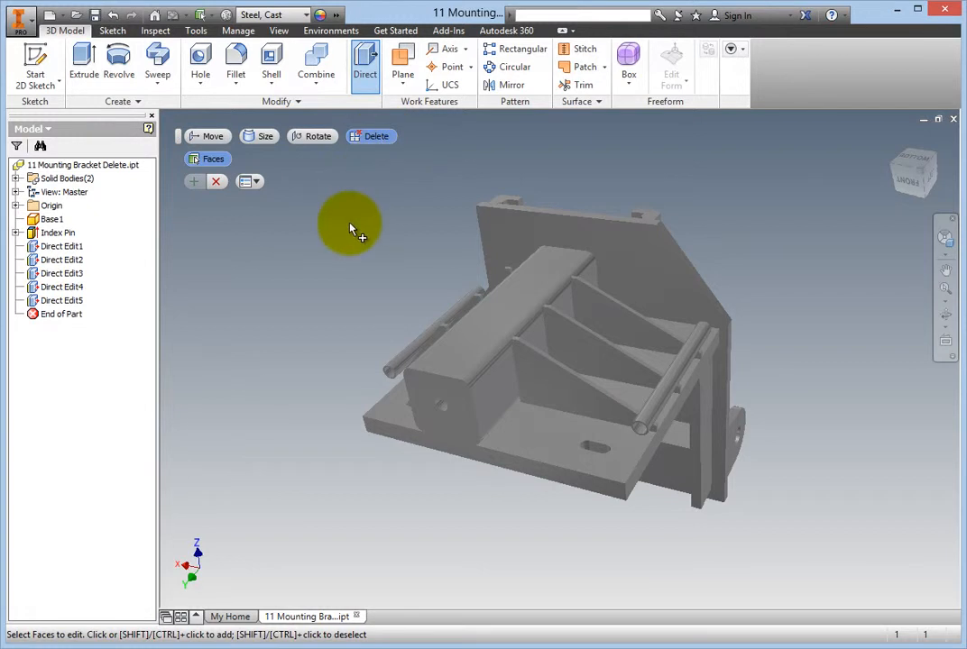
mouse_move(213, 158)
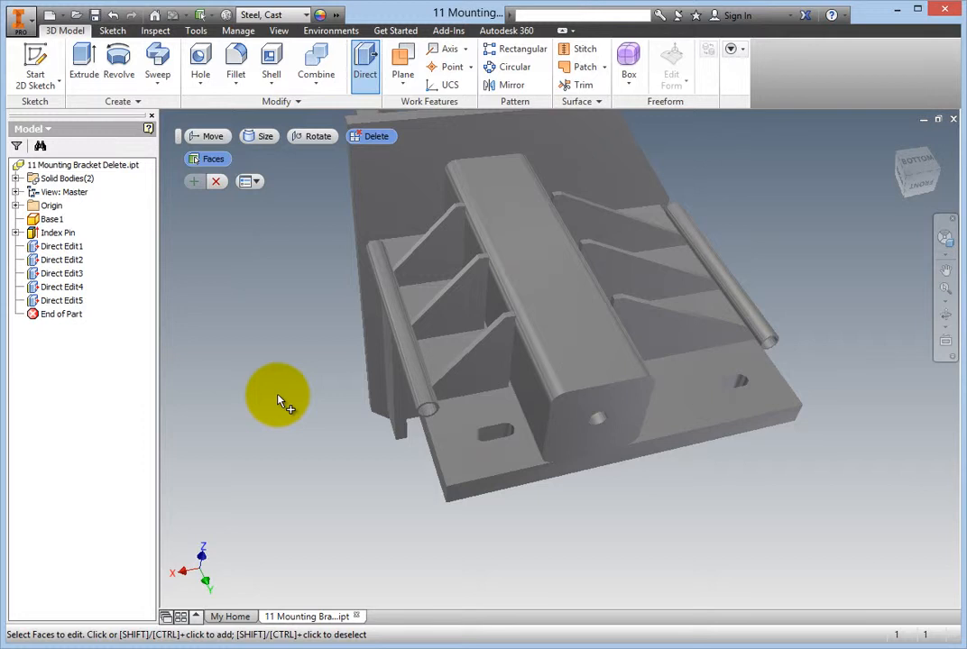
- Select the two side tube faces and two center rib faces, and delete them
click(414, 364)
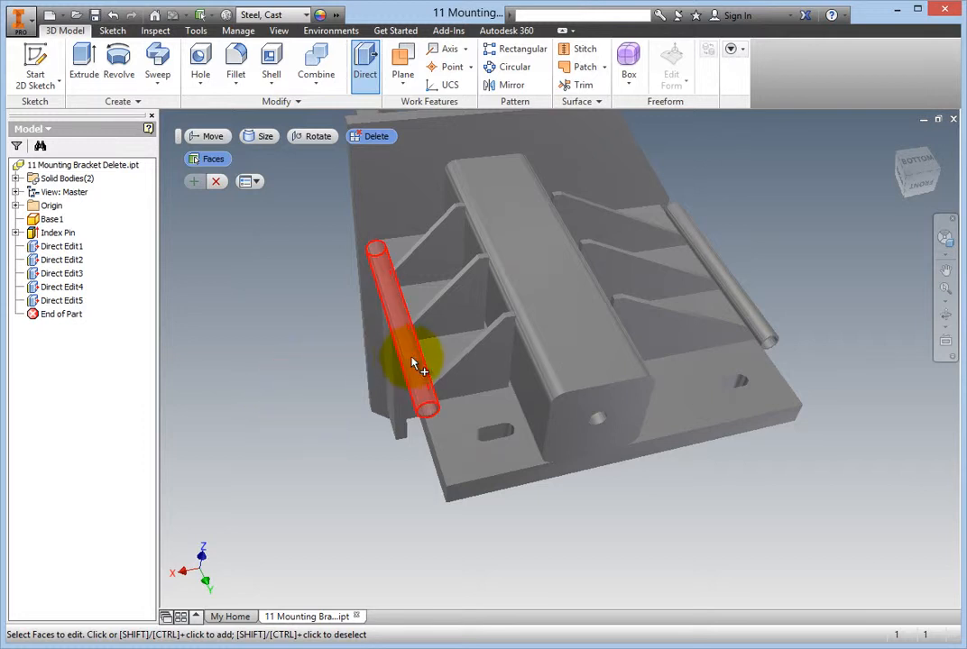
click(764, 326)
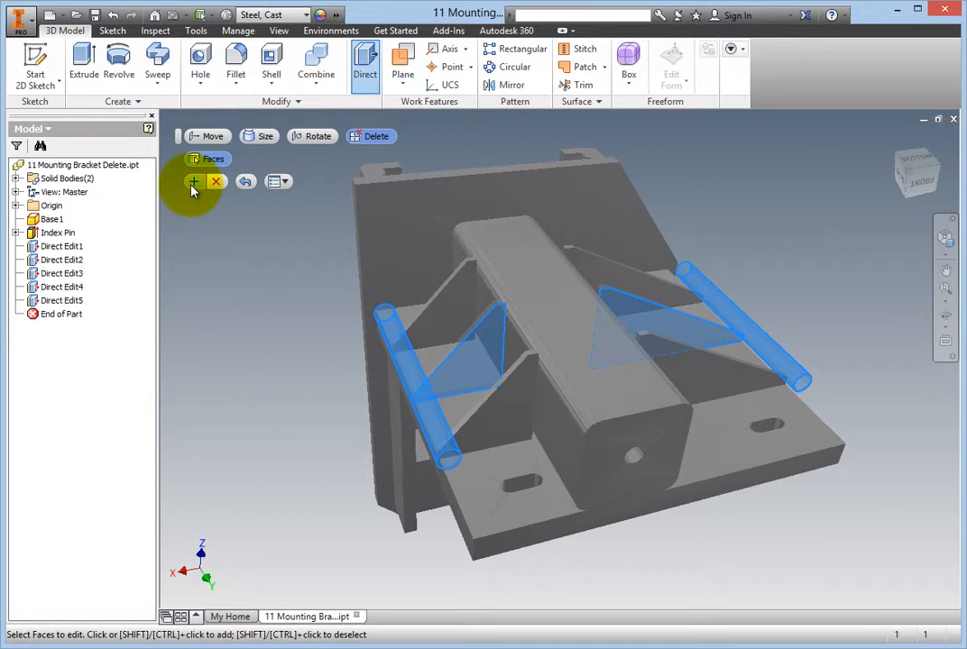
click(194, 181)
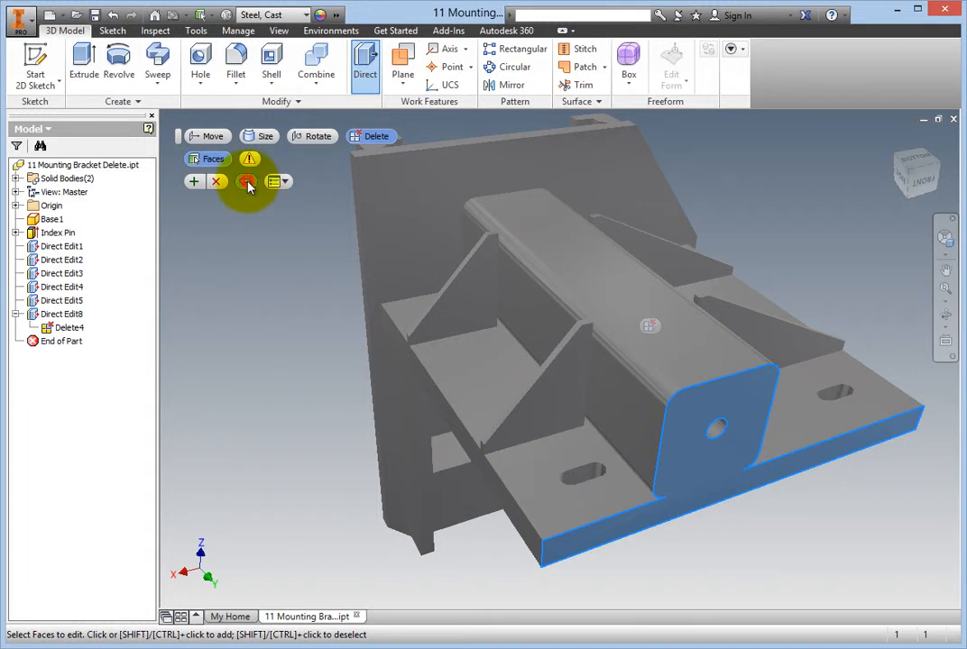
click(216, 181)
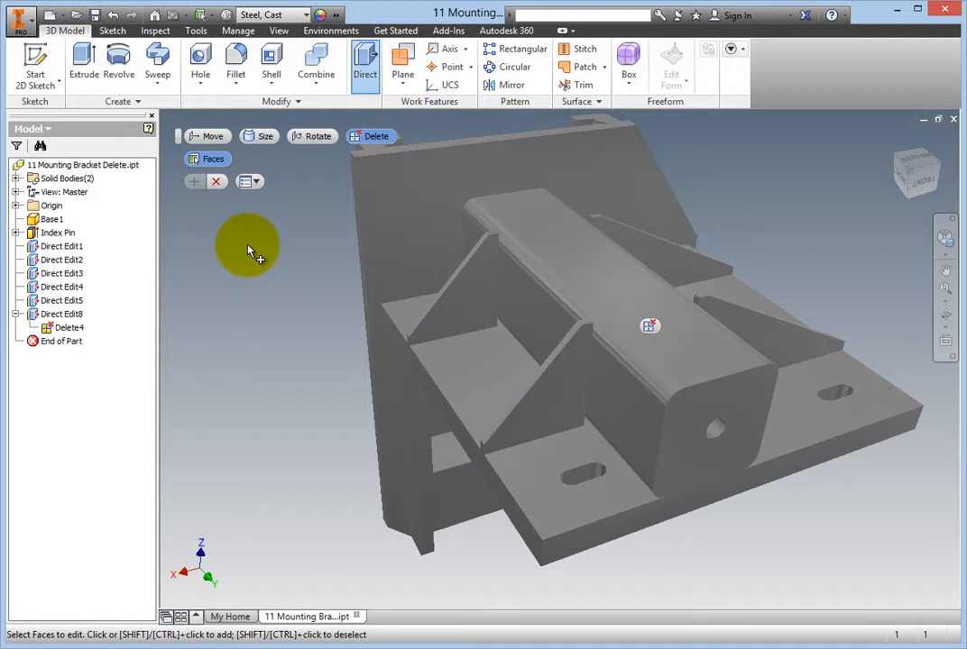
- Delete the center hole's cylindrical face in the central box section's end
click(712, 401)
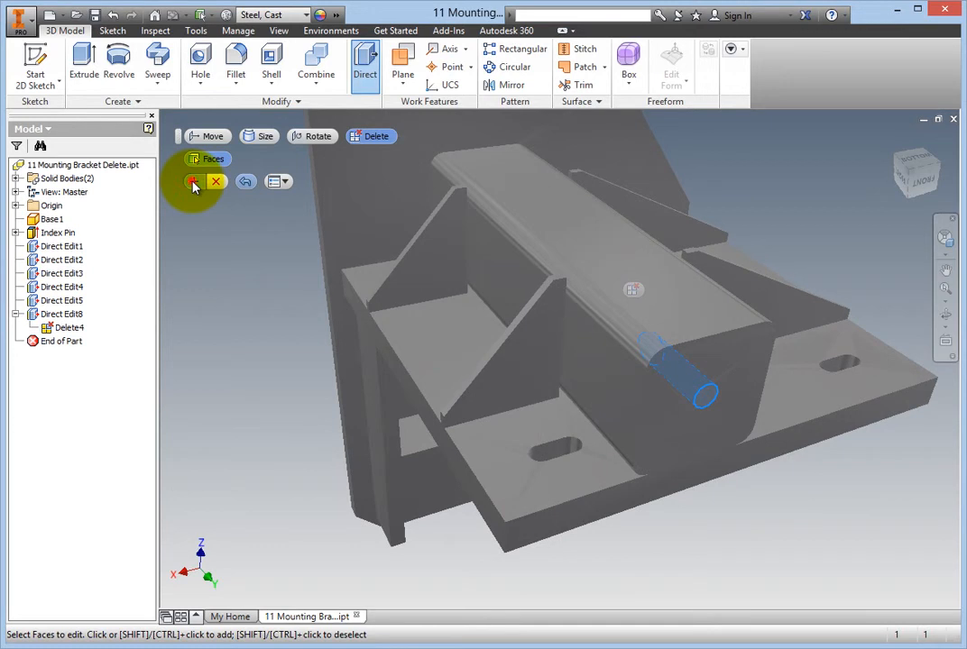
click(194, 182)
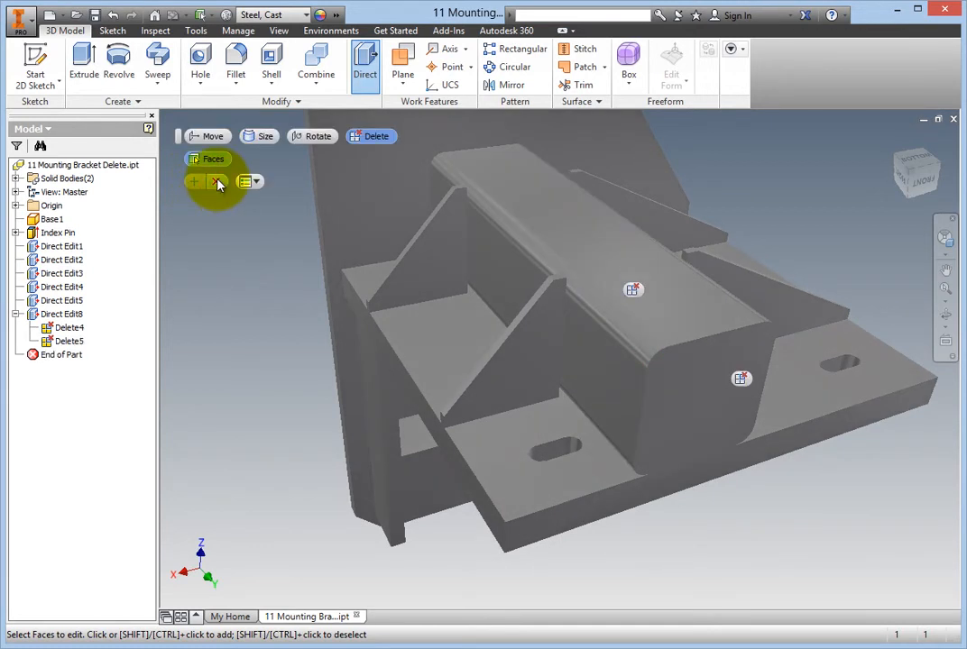